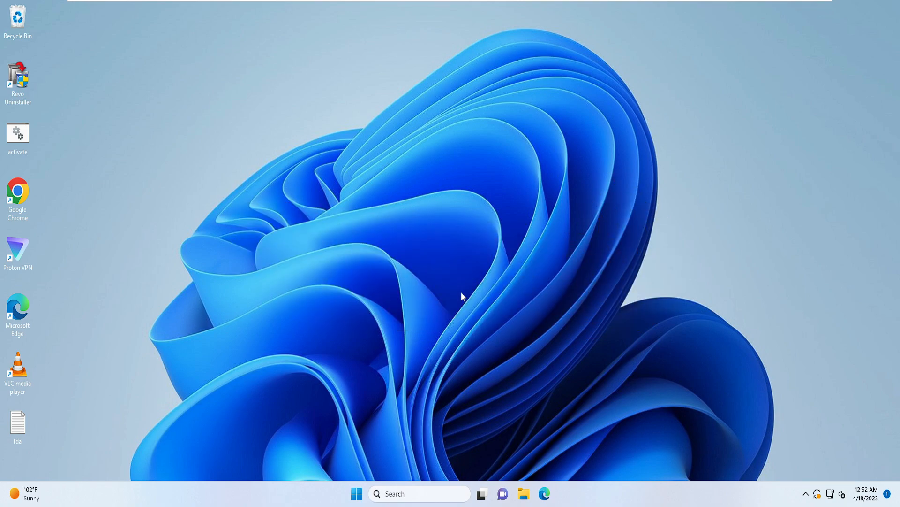
mouse_move(557, 406)
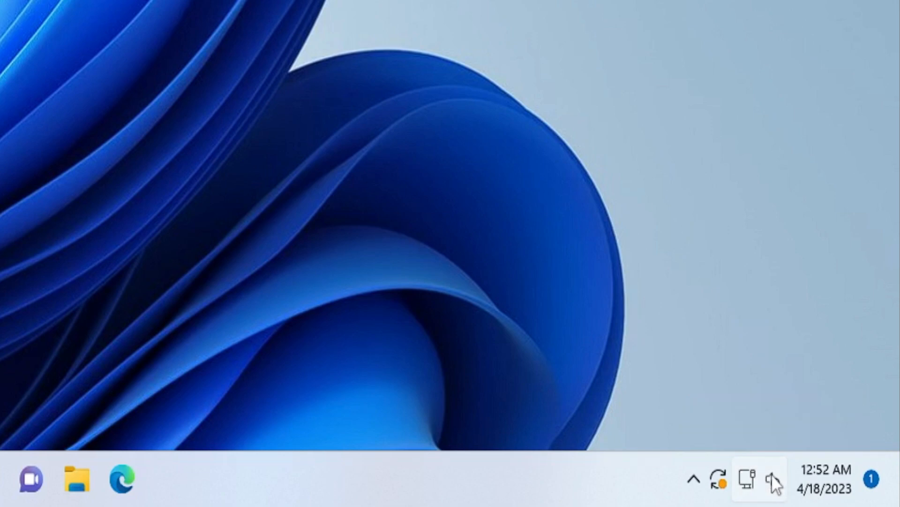
View the audio output device list from quick settings, which shows no output devices found
click(748, 484)
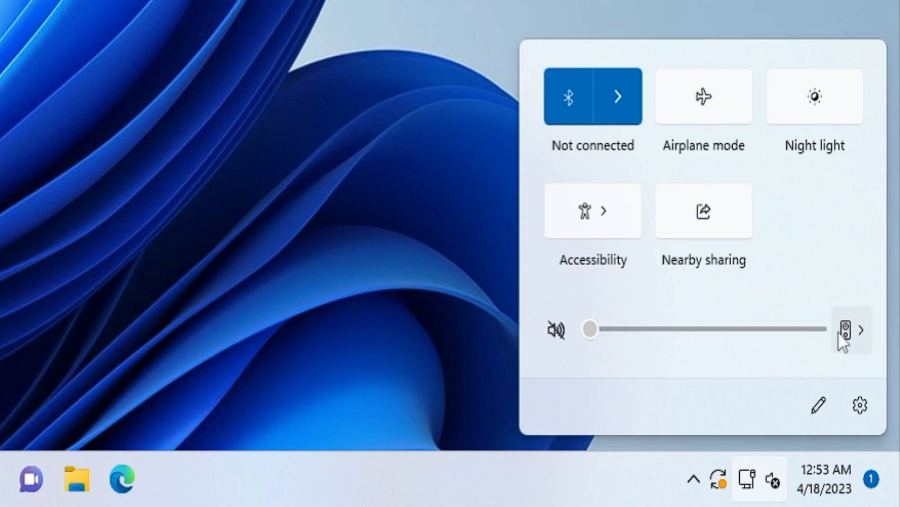
click(861, 330)
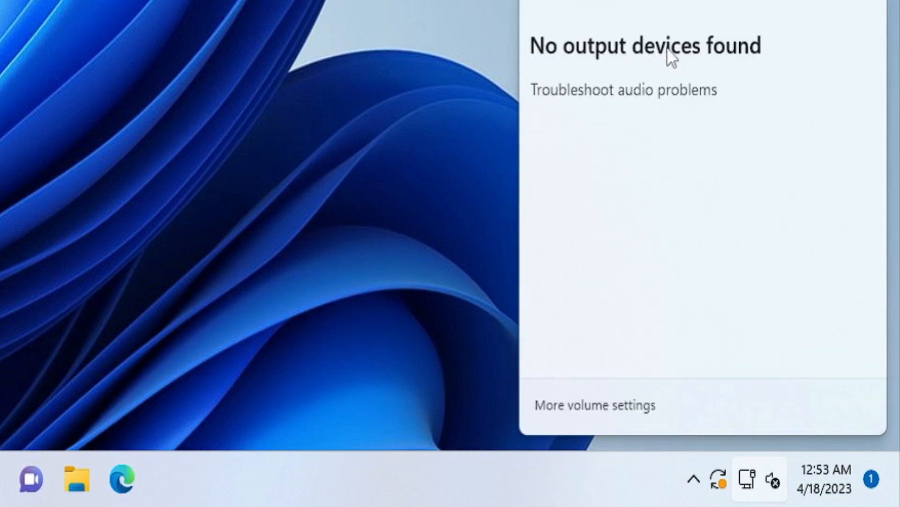
mouse_move(696, 58)
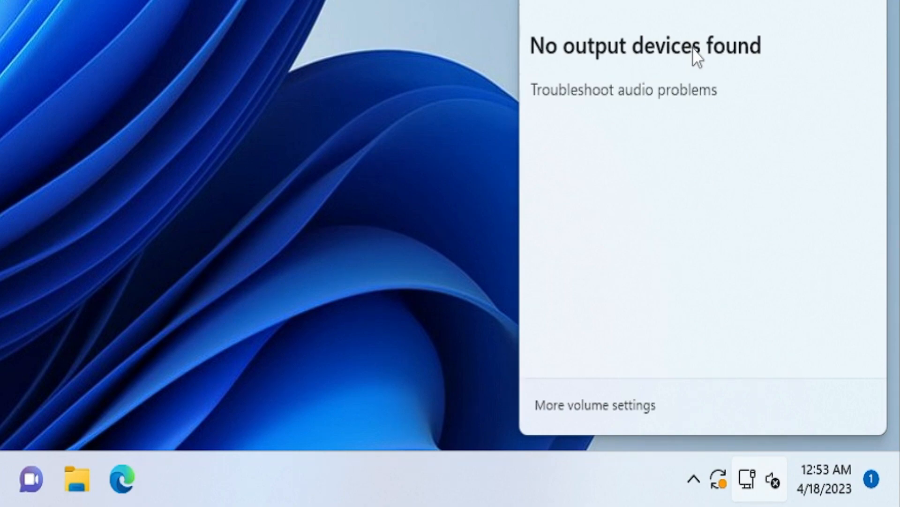
mouse_move(595, 109)
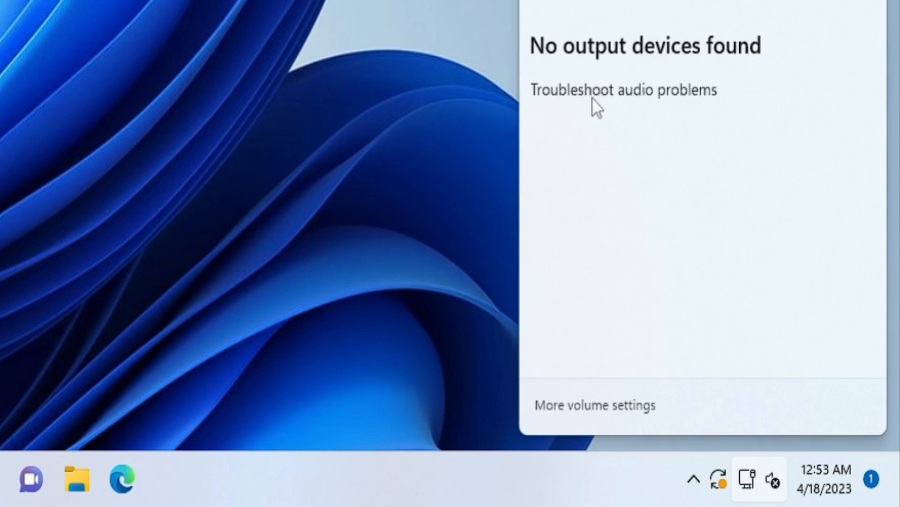
mouse_move(617, 99)
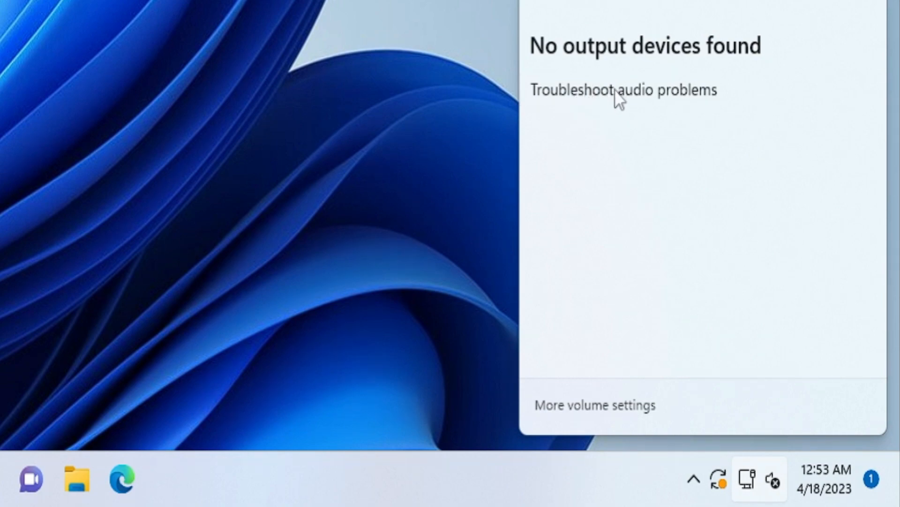
mouse_move(609, 92)
text(trouble)
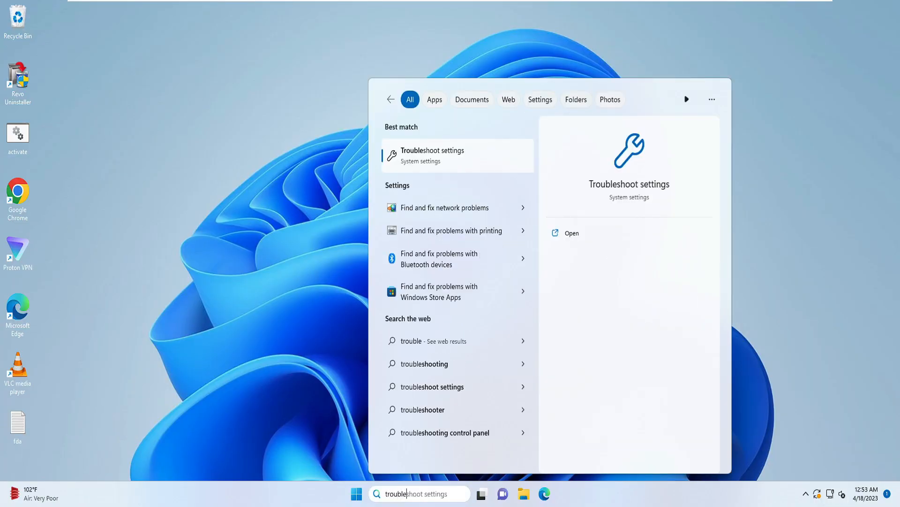
mouse_move(454, 165)
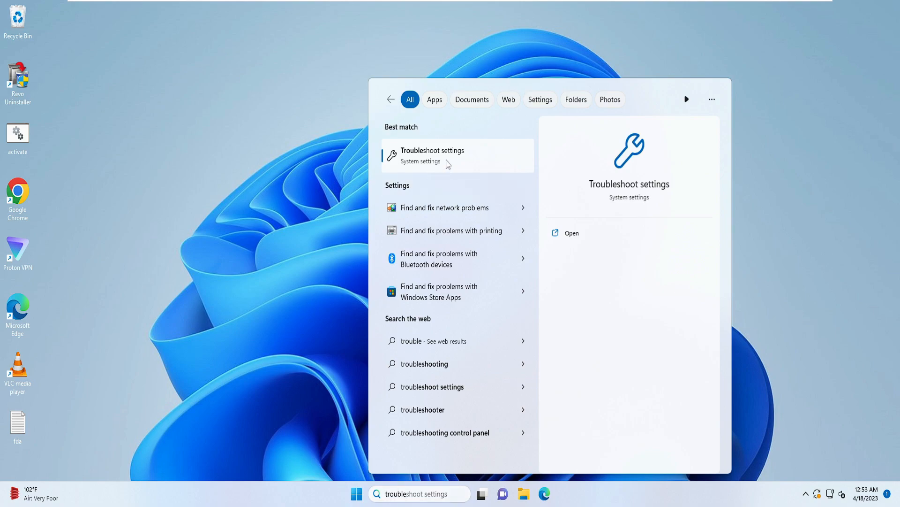
Reach the Other troubleshooters list in Settings via the troubleshoot settings search
click(433, 156)
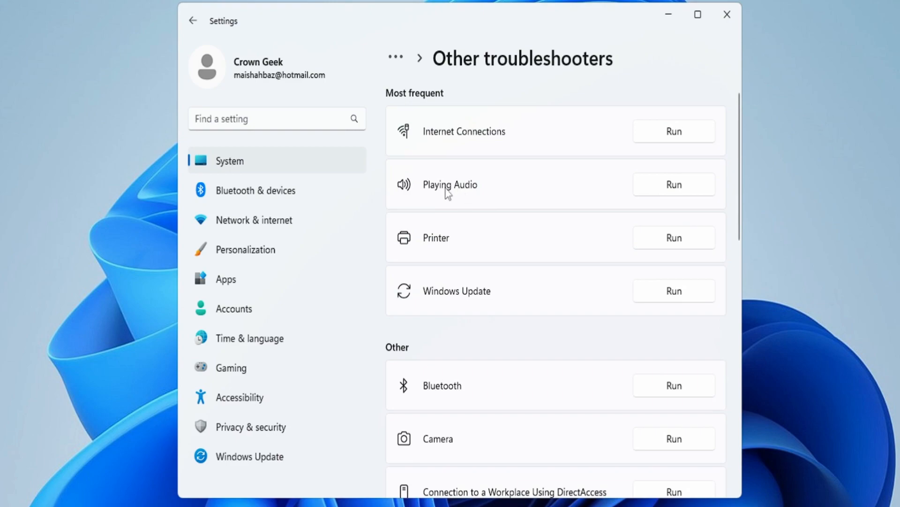
mouse_move(631, 190)
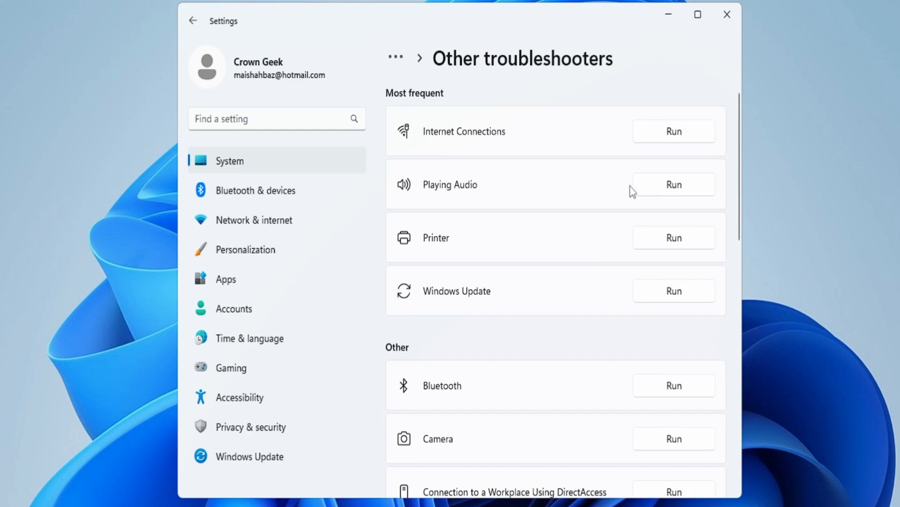
Run the Playing Audio troubleshooter, which fixes the stopped audio service, and dismiss its result
click(673, 184)
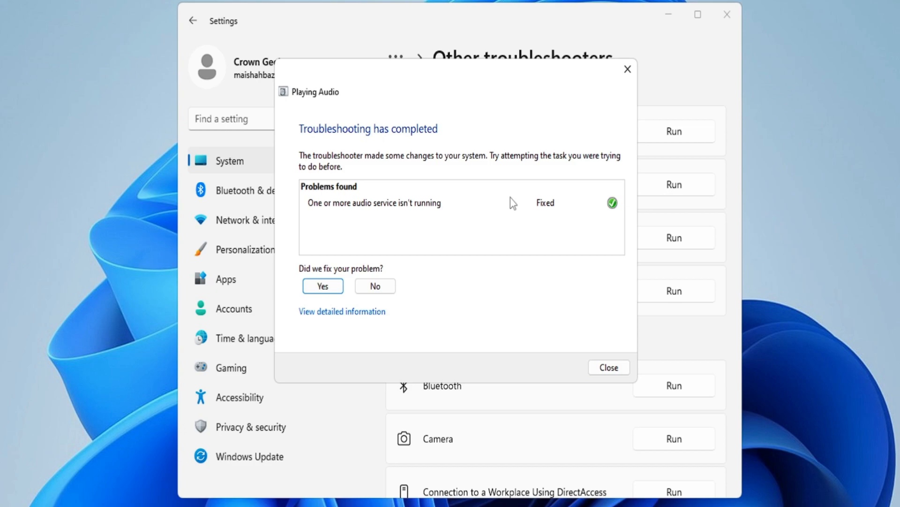
mouse_move(375, 220)
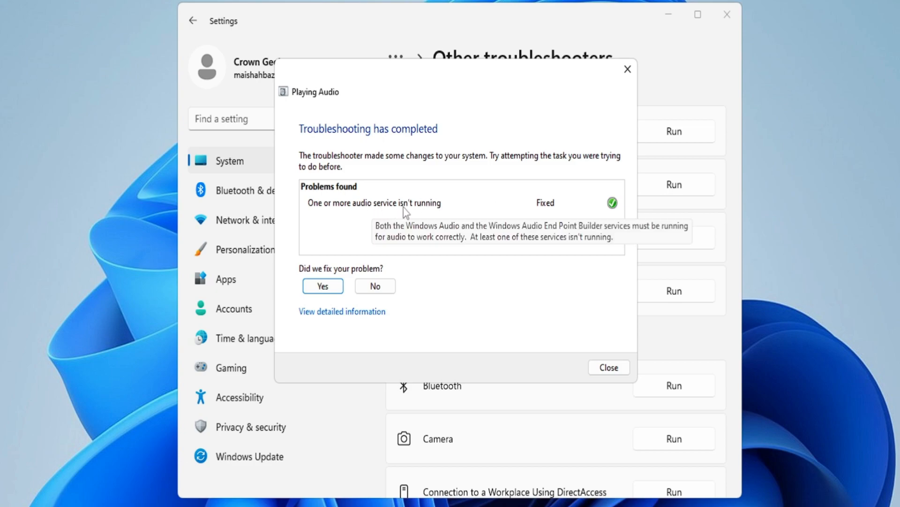
mouse_move(544, 218)
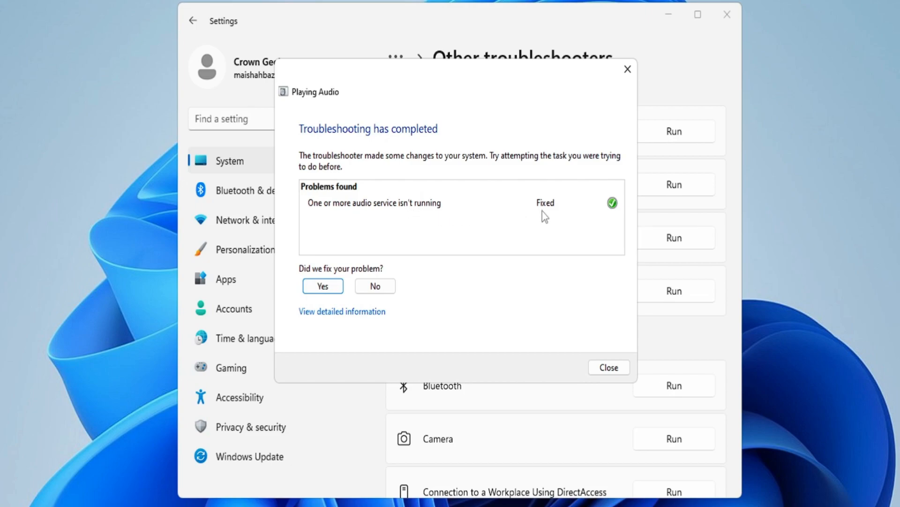
click(610, 368)
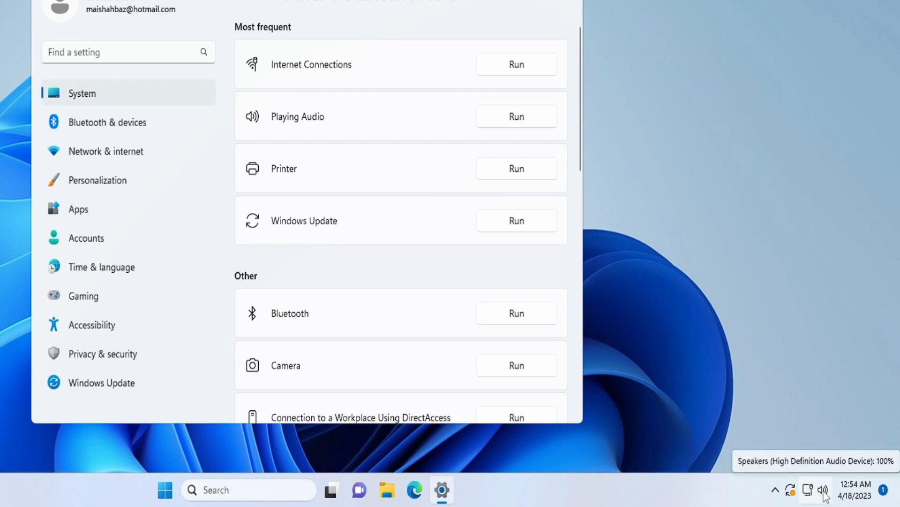
mouse_move(460, 100)
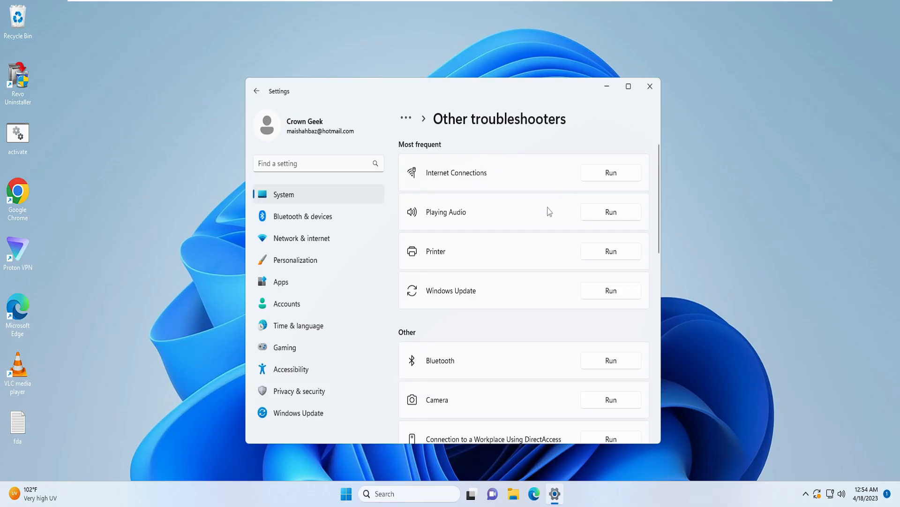
mouse_move(649, 87)
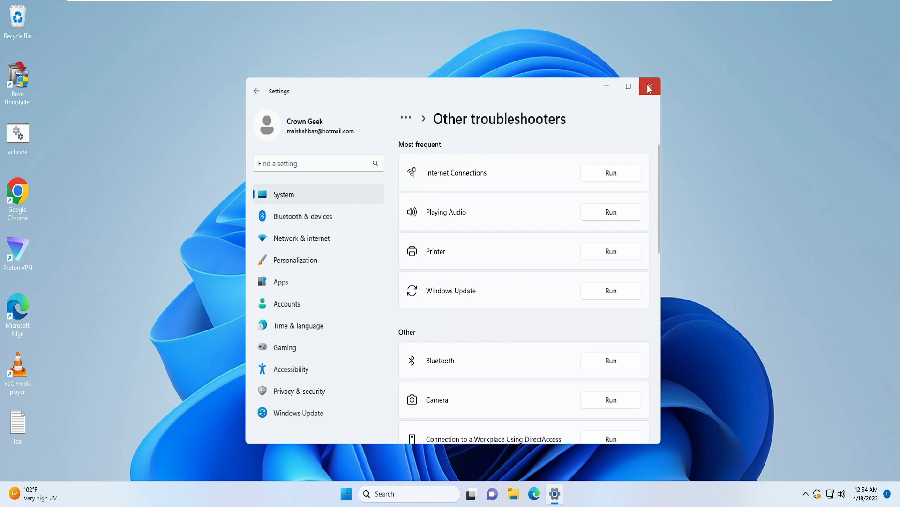
Launch Device Manager from the Start button menu and expand Audio inputs and outputs
click(649, 86)
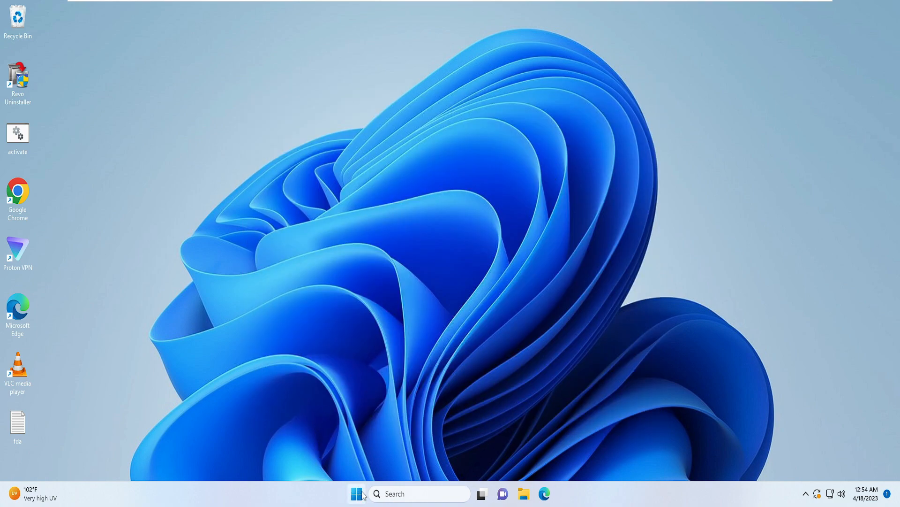
right_click(359, 494)
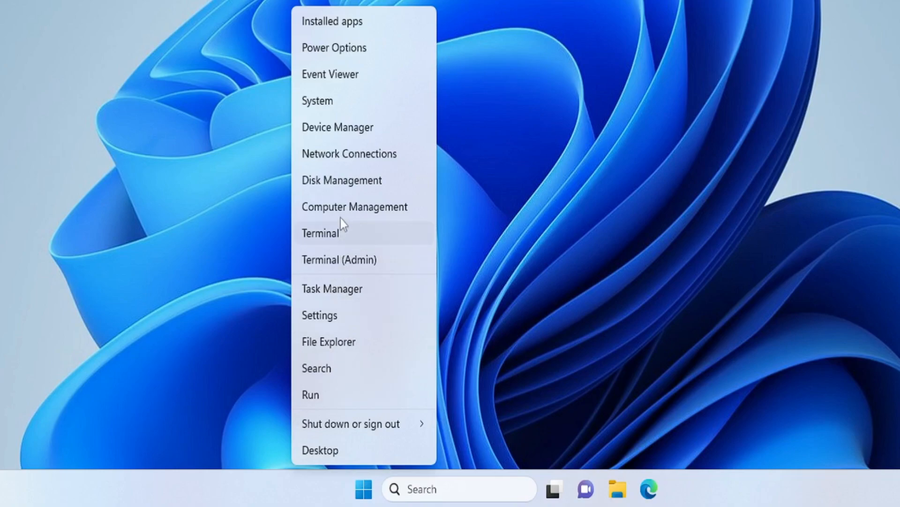
click(338, 128)
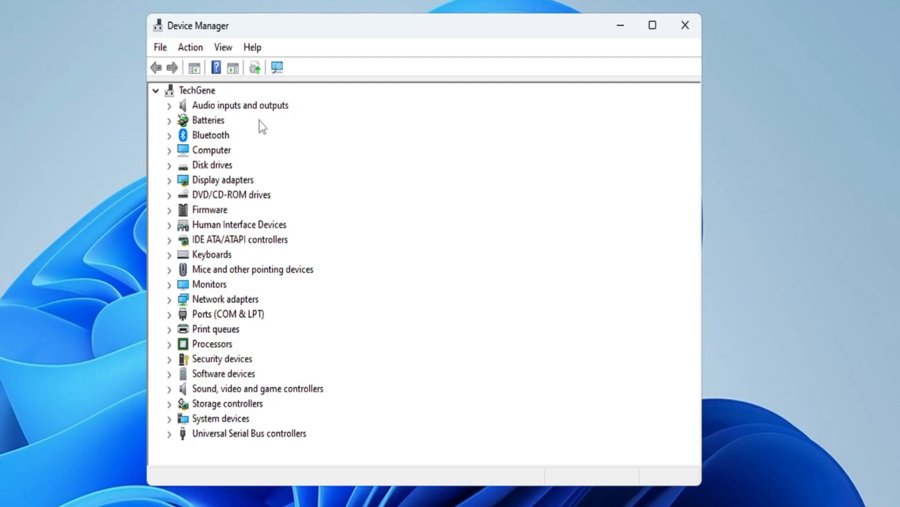
mouse_move(224, 111)
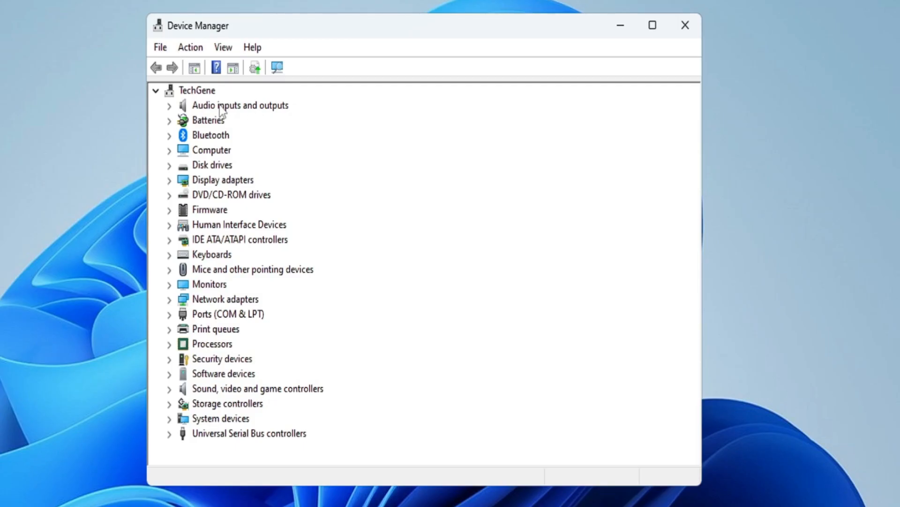
click(239, 105)
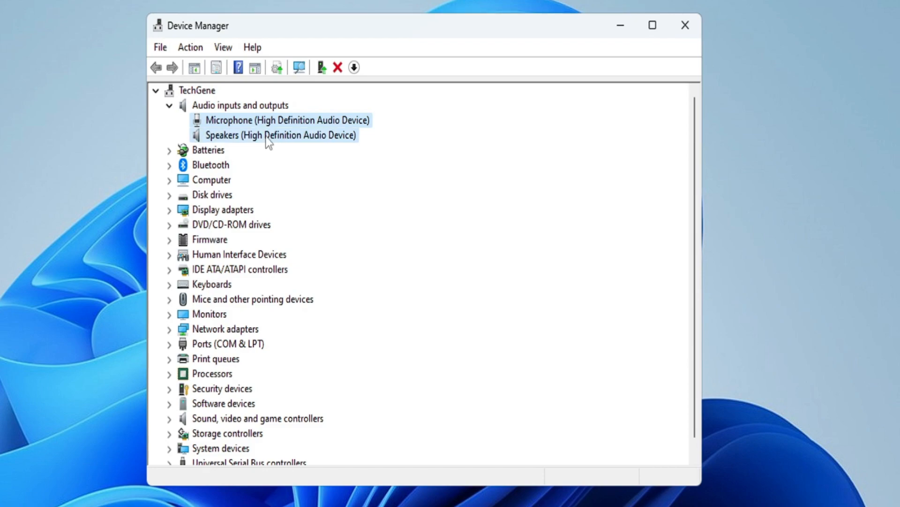
Search automatically for a newer Speakers driver; Windows reports the best driver is already installed
right_click(268, 139)
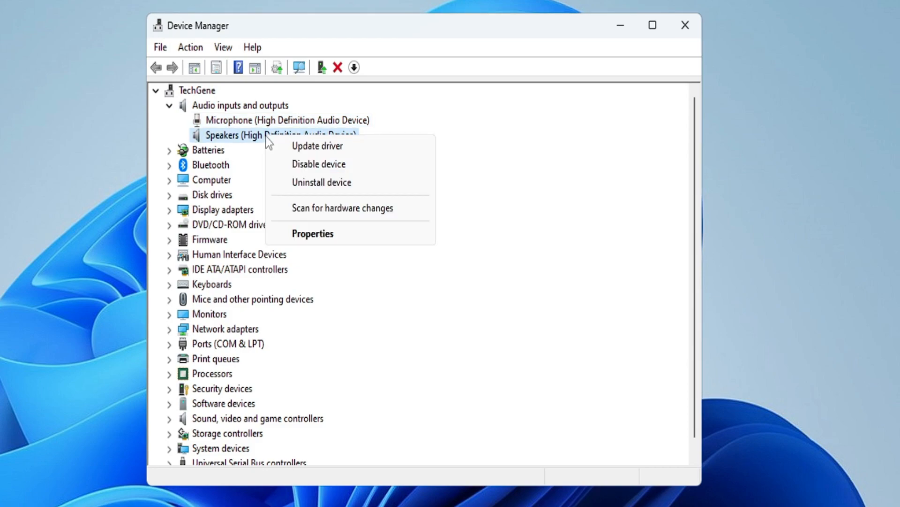
click(317, 145)
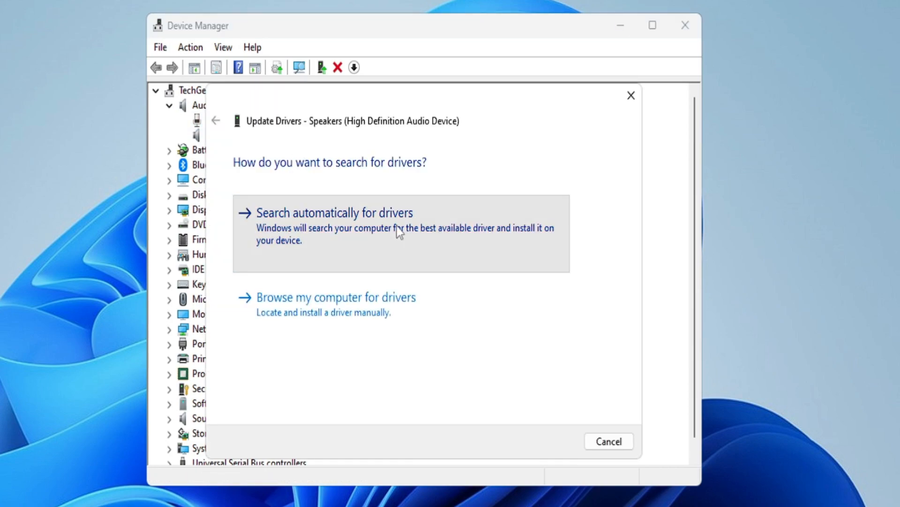
click(334, 212)
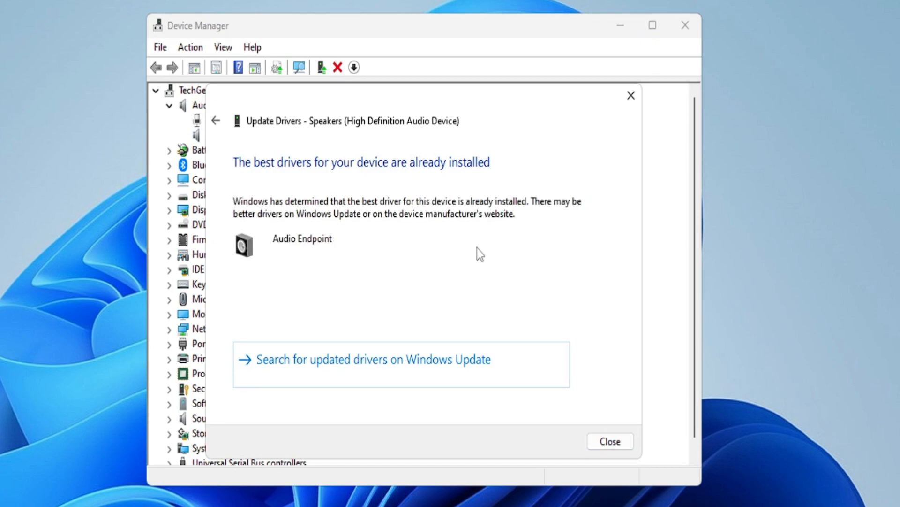
click(623, 441)
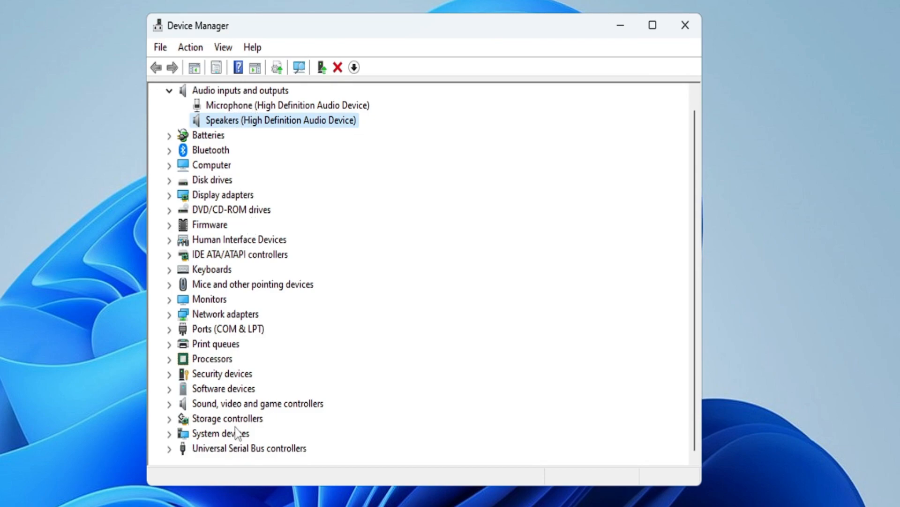
Search automatically for a newer High Definition Audio Device driver under Sound, video and game controllers; best driver already installed
click(257, 403)
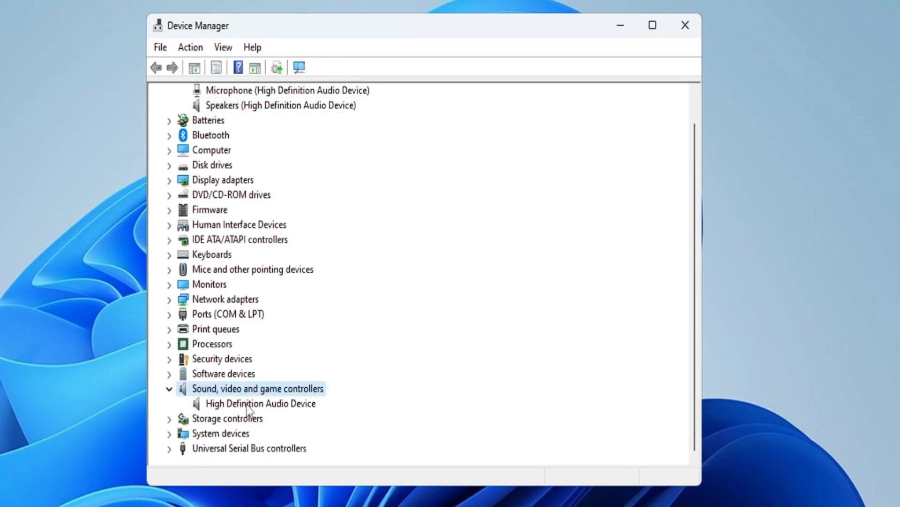
click(255, 404)
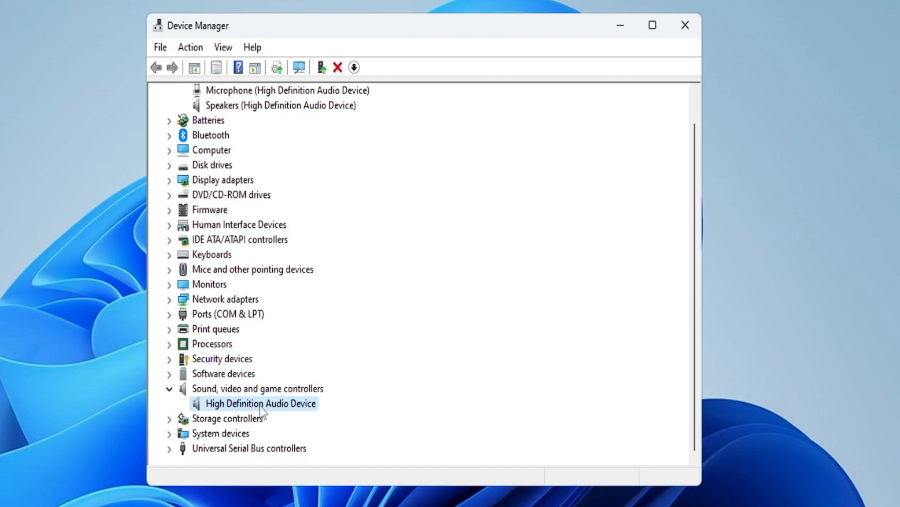
right_click(263, 405)
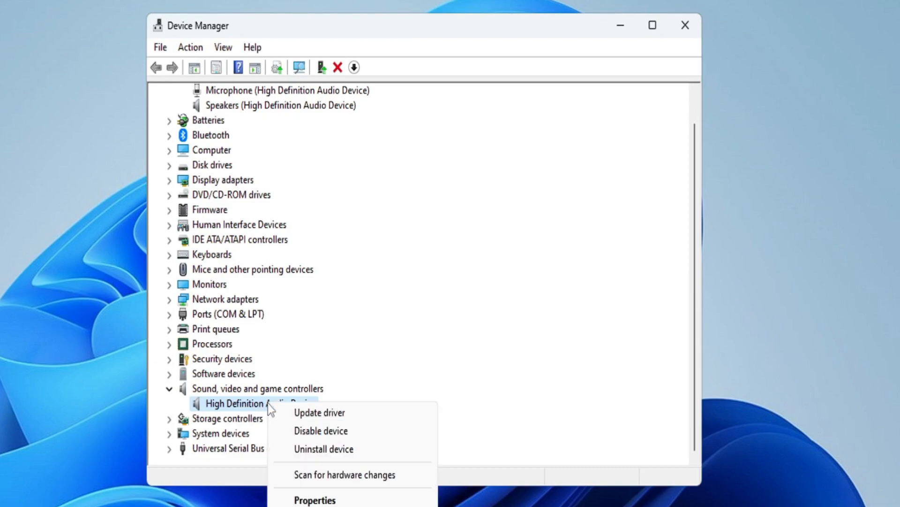
click(319, 413)
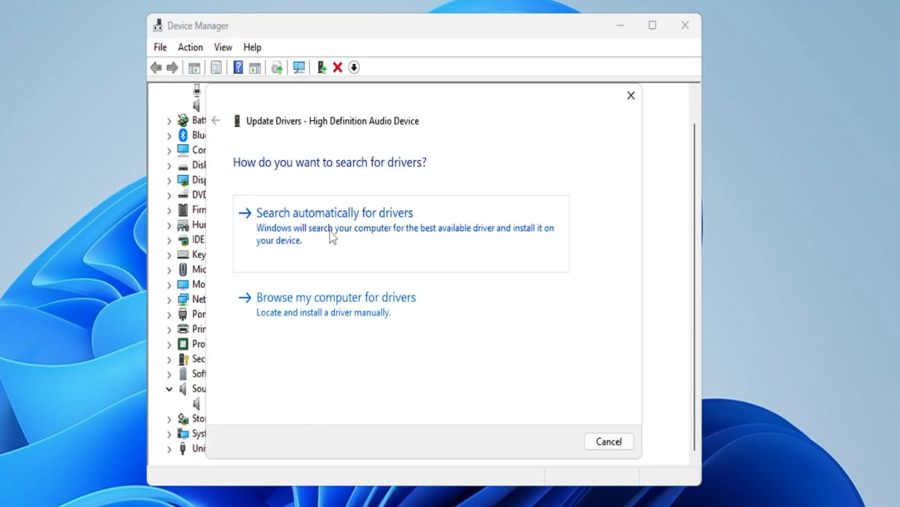
click(330, 213)
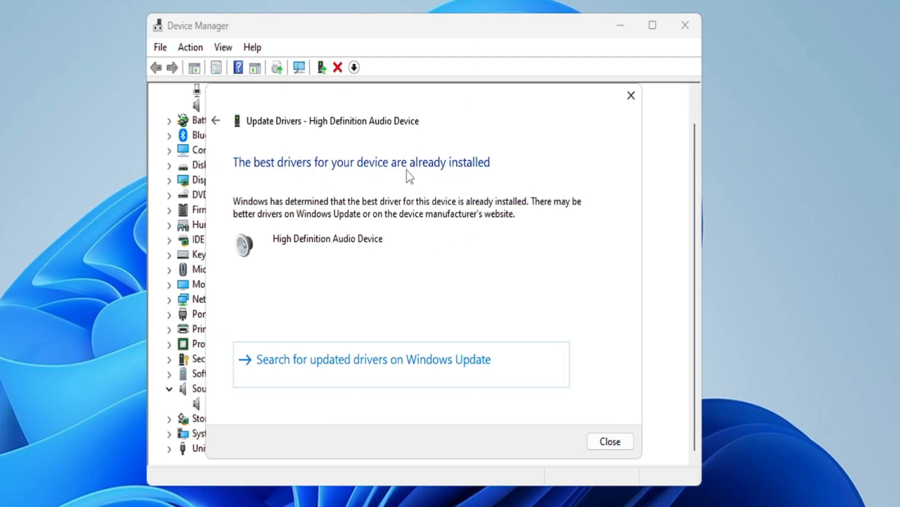
mouse_move(622, 441)
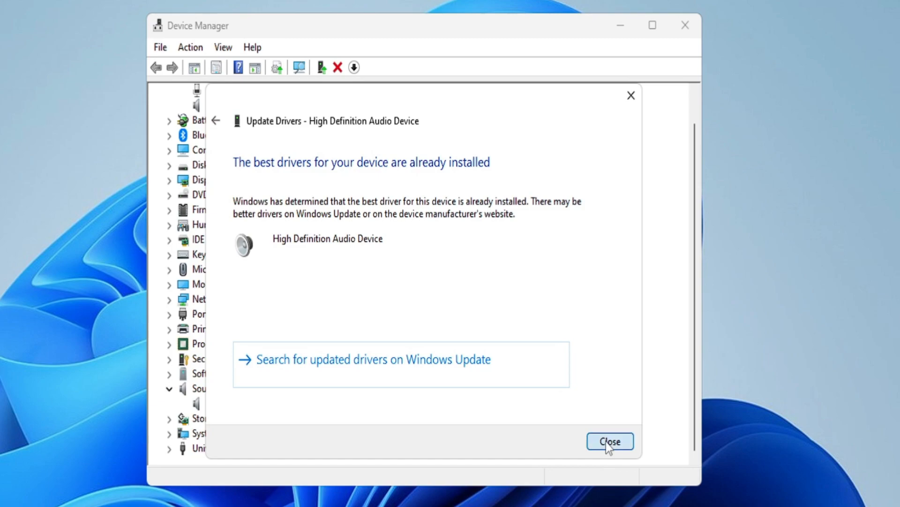
click(611, 441)
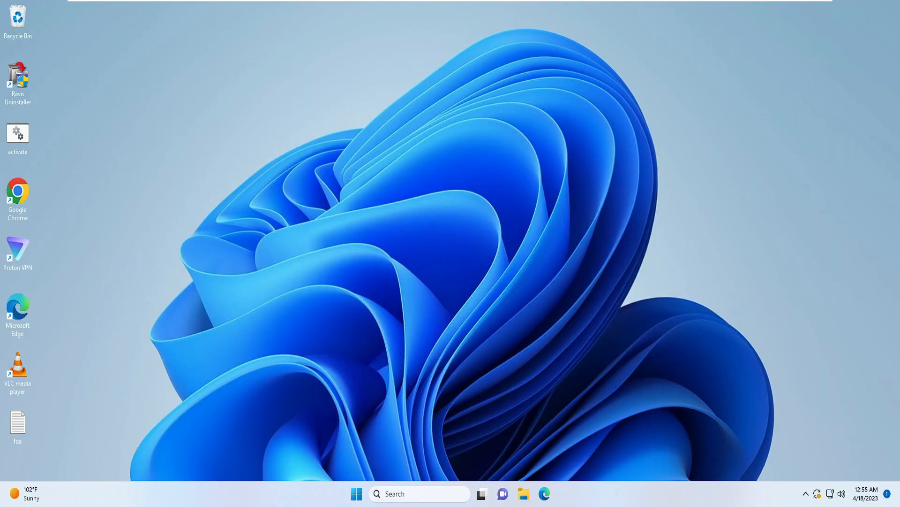
In Services, set the Windows Audio service's startup type to Automatic, confirming it is Running
text(ser)
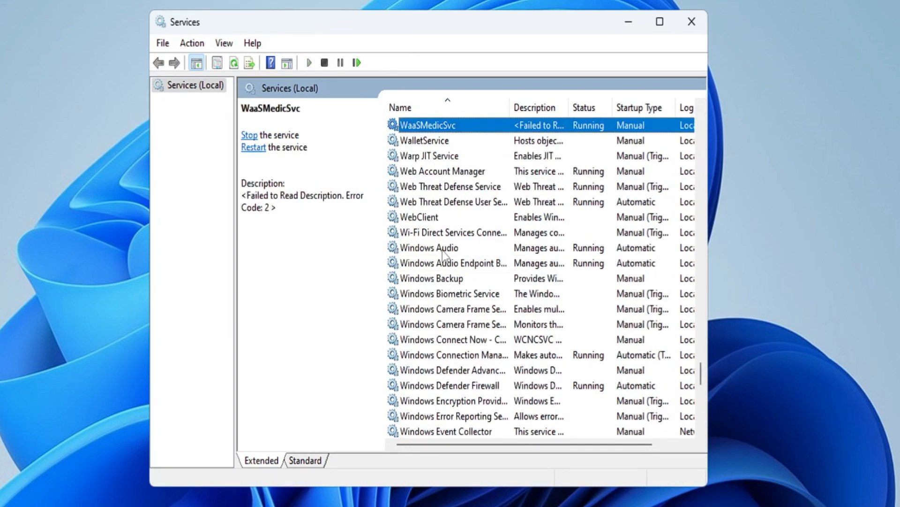
click(430, 248)
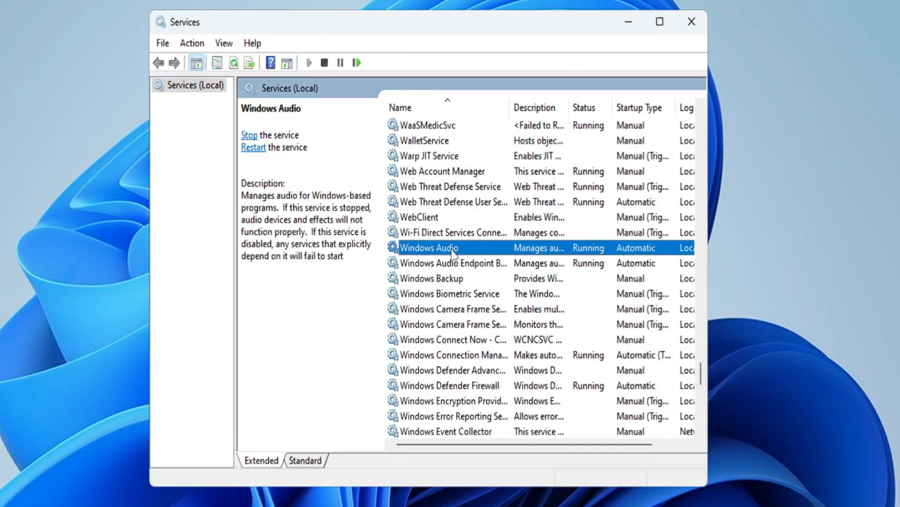
double_click(429, 248)
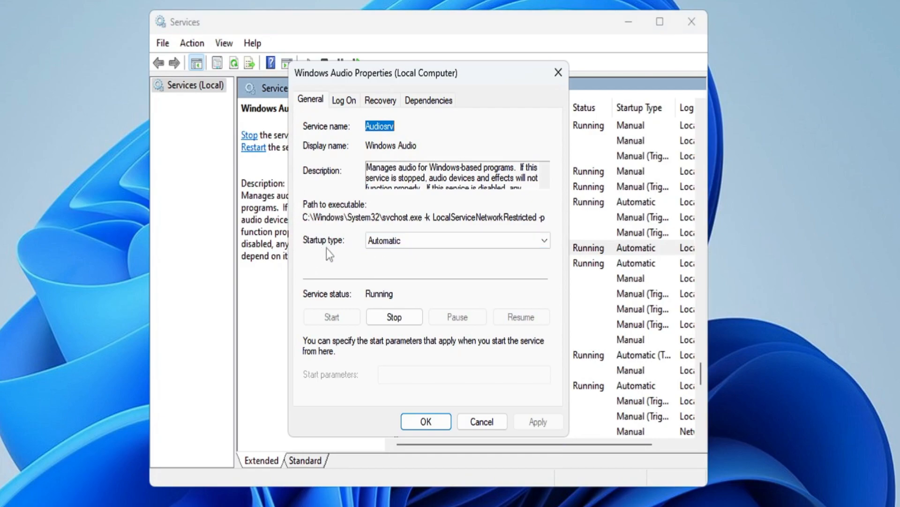
click(545, 240)
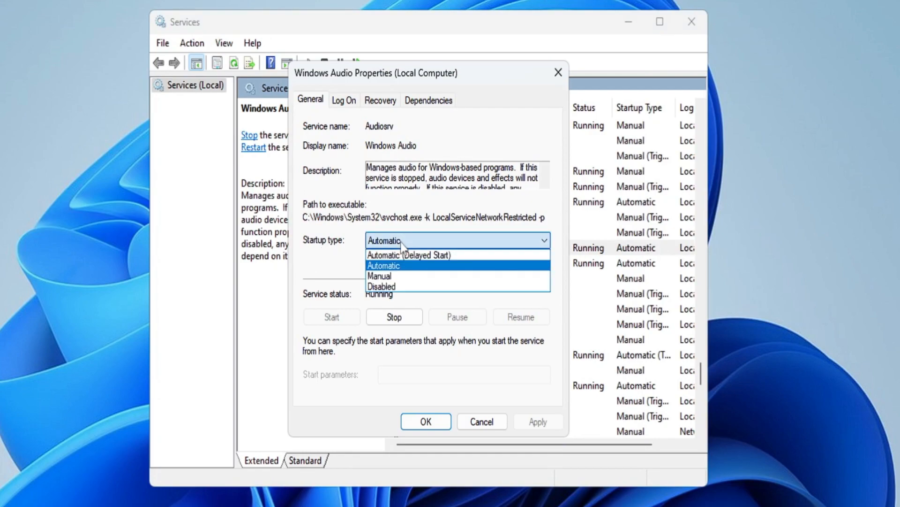
click(383, 265)
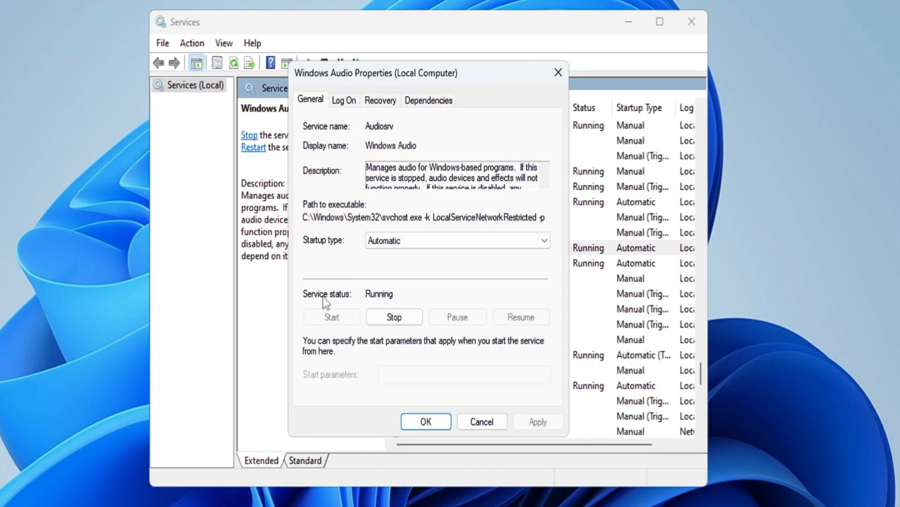
mouse_move(381, 305)
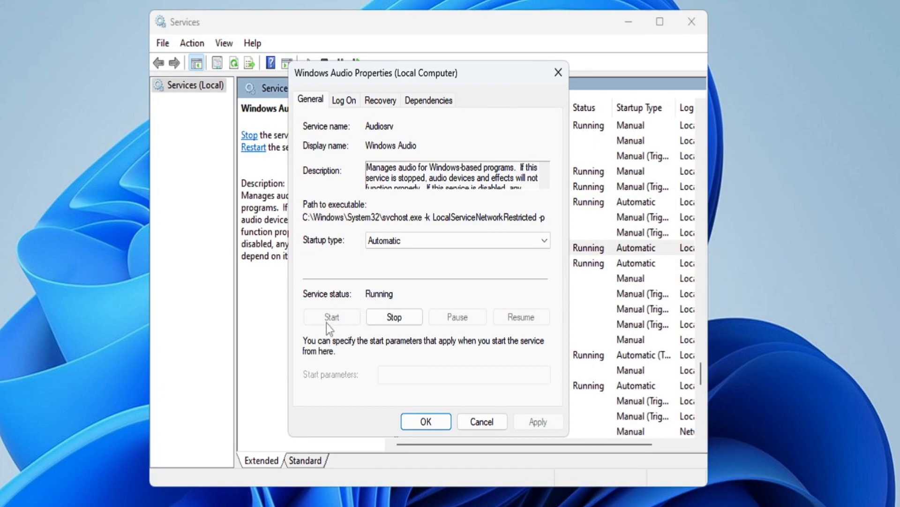
mouse_move(330, 331)
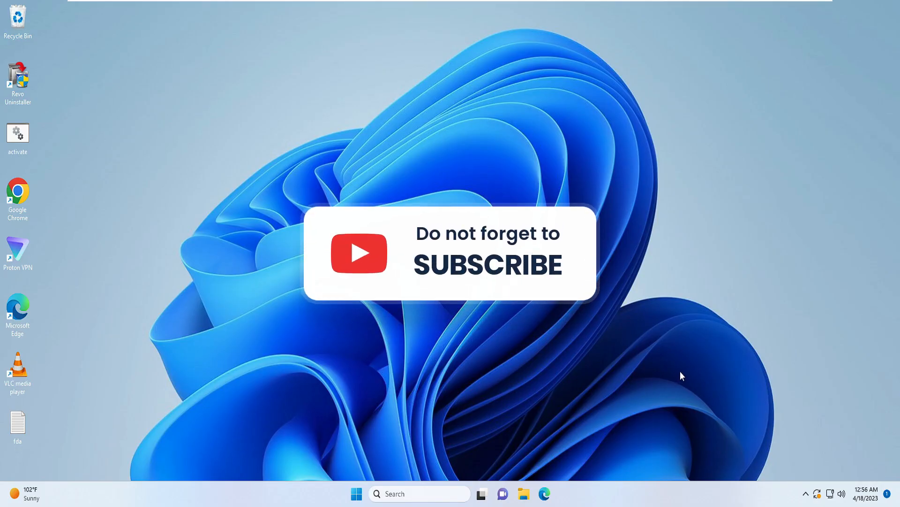
mouse_move(686, 374)
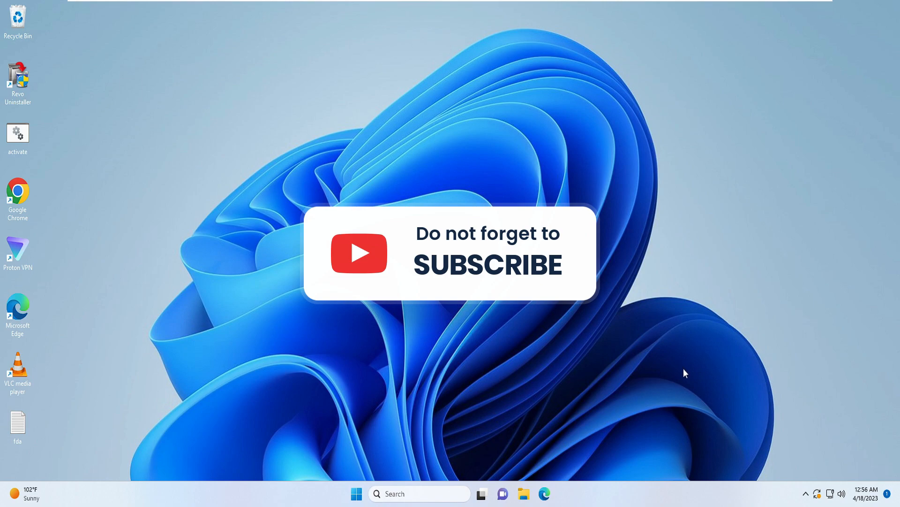